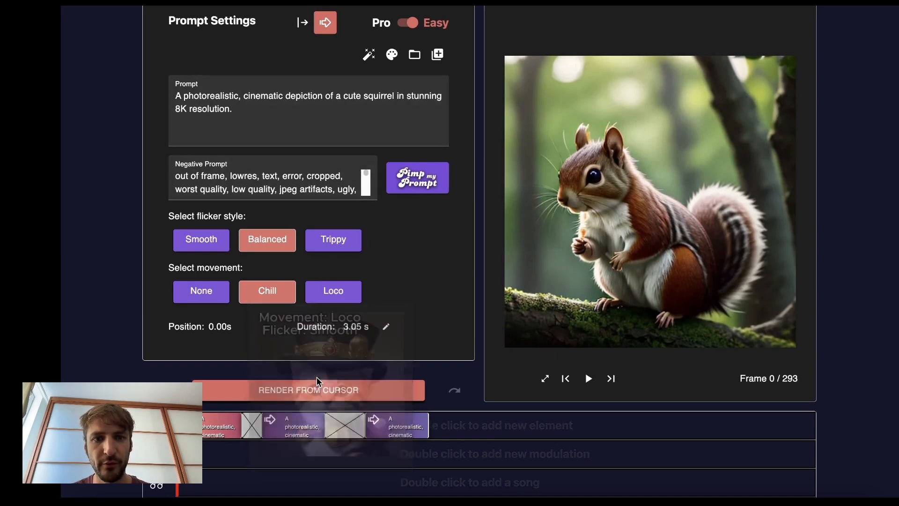
Review the grumpy dog and laughing squirrel prompt boxes and play the video through.
click(300, 425)
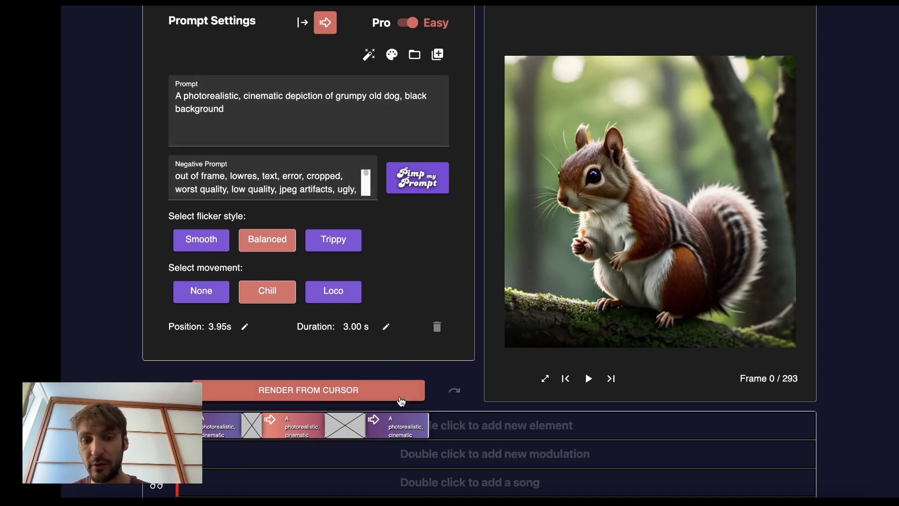
click(397, 425)
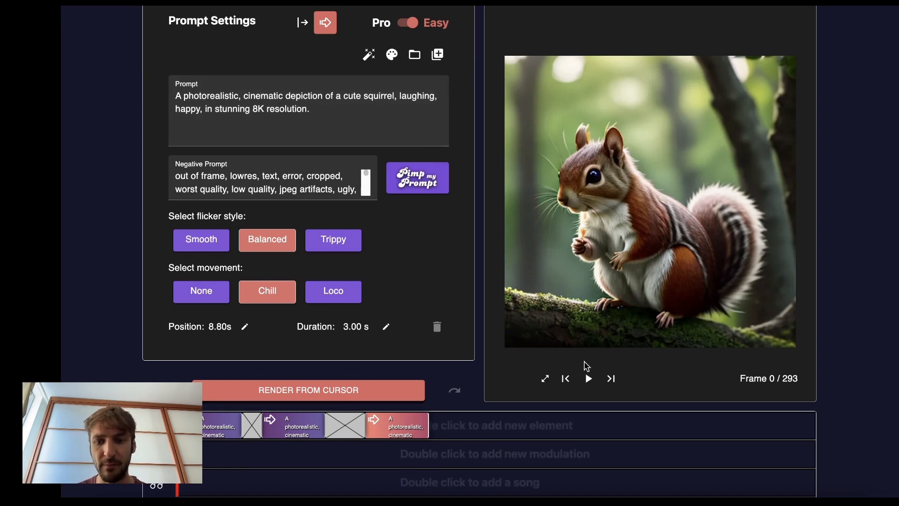
click(587, 377)
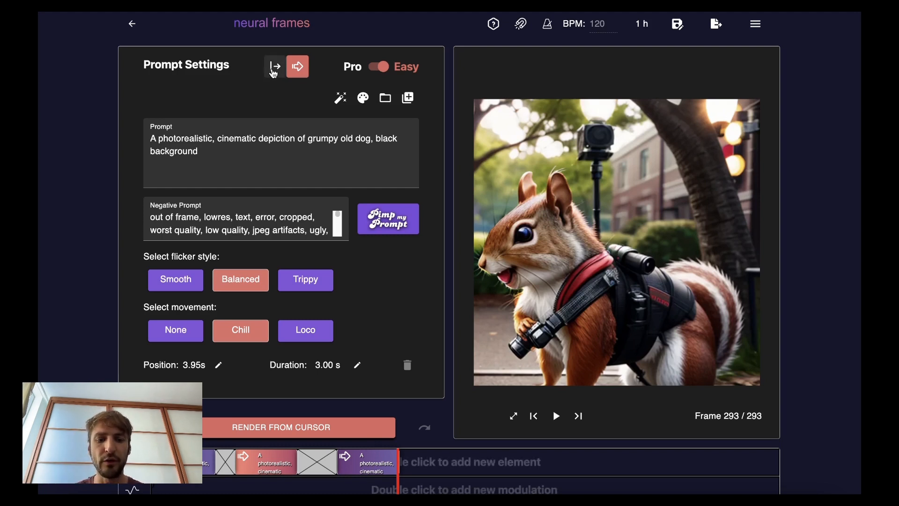
Make the dog box hard-cut in from a newly generated glowing dog portrait.
click(274, 66)
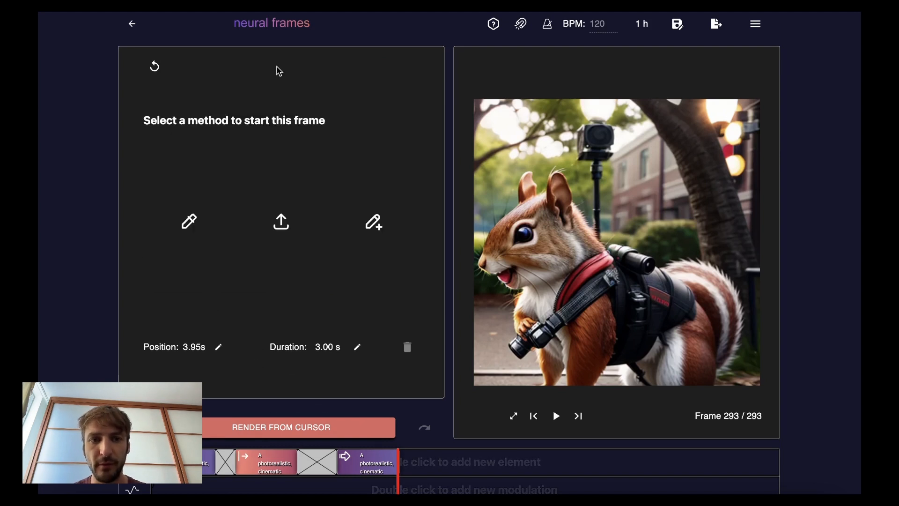
mouse_move(254, 133)
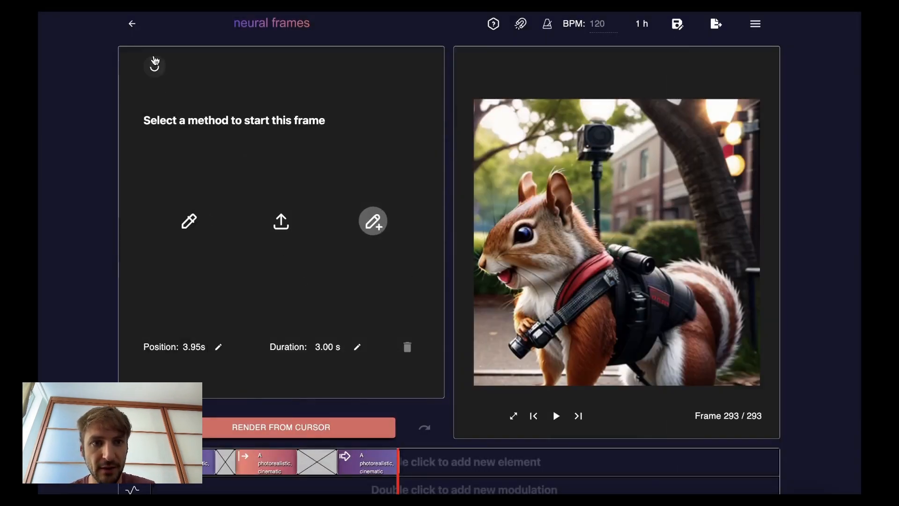
click(266, 462)
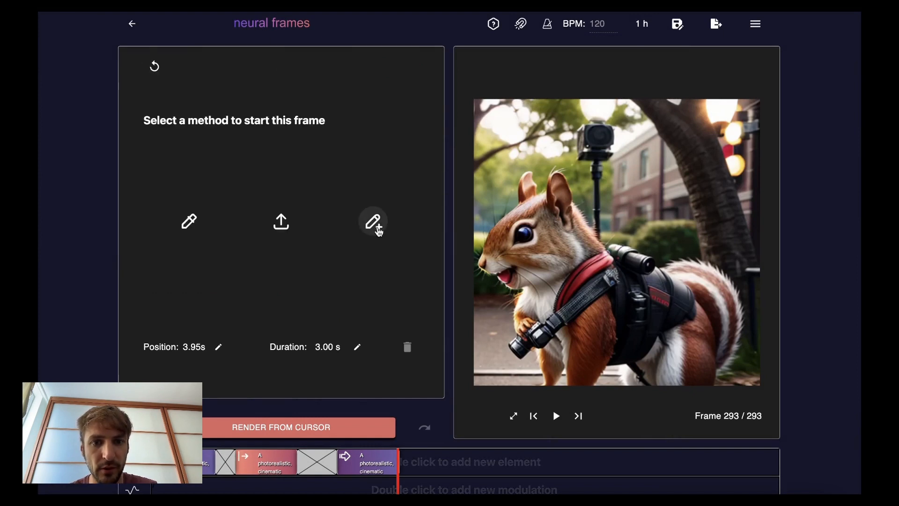
click(374, 220)
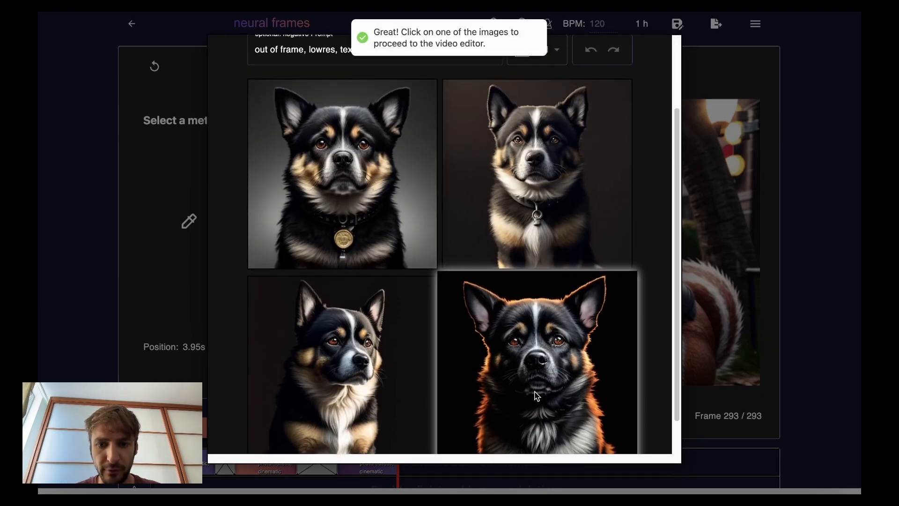
click(535, 361)
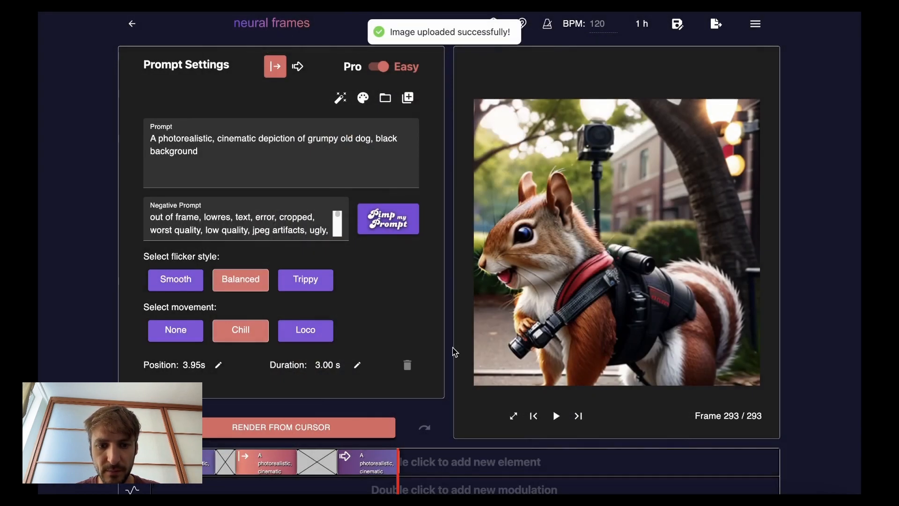
scroll(down, 3)
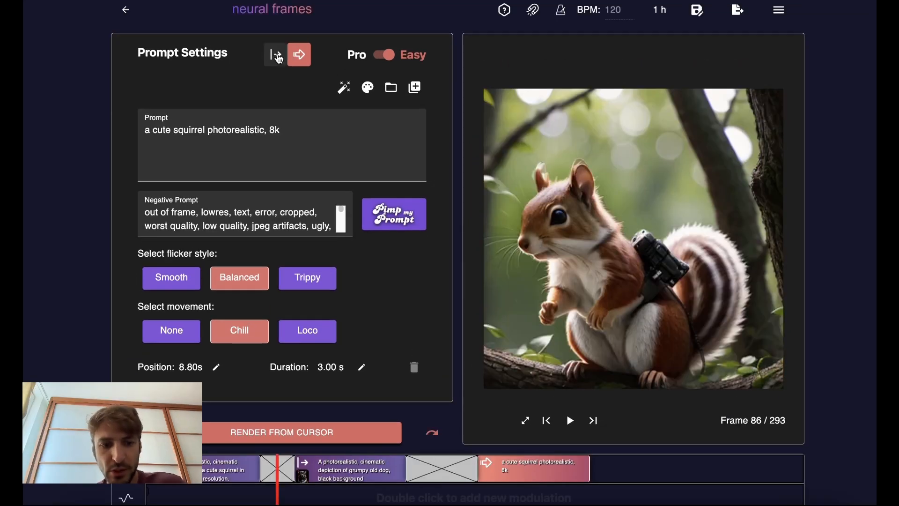
Make the last squirrel box hard-cut in from a squirrel-with-camera frame of the earlier footage.
click(275, 54)
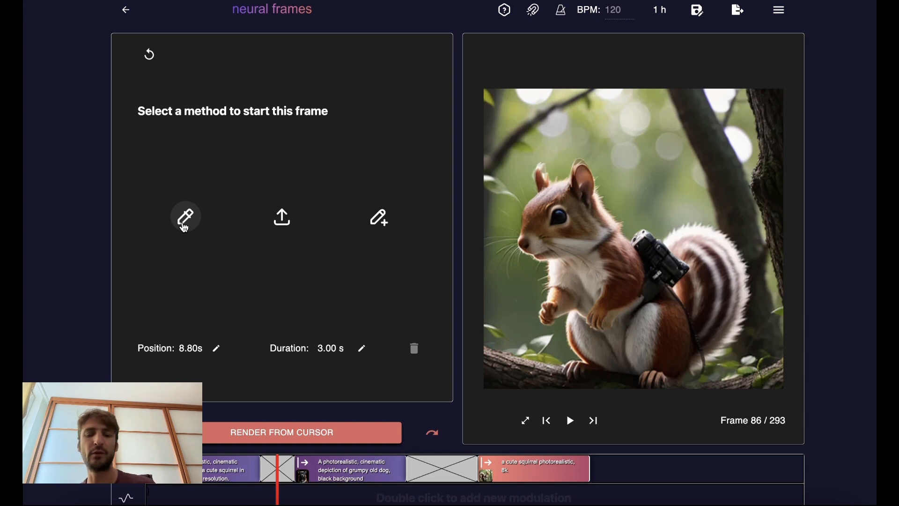
click(185, 217)
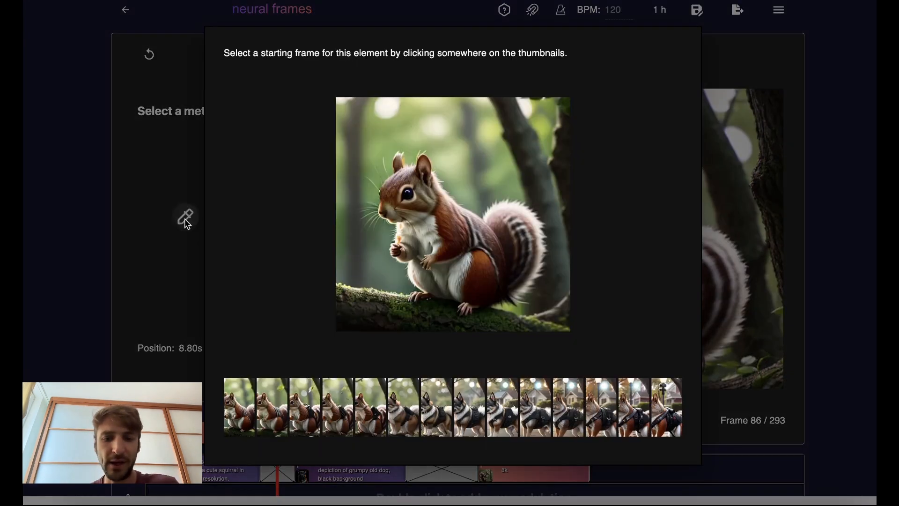
click(304, 407)
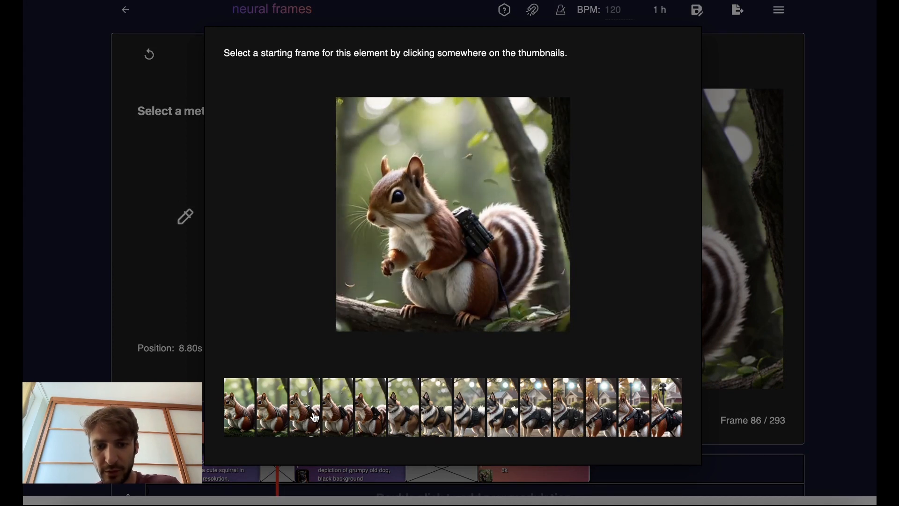
click(305, 407)
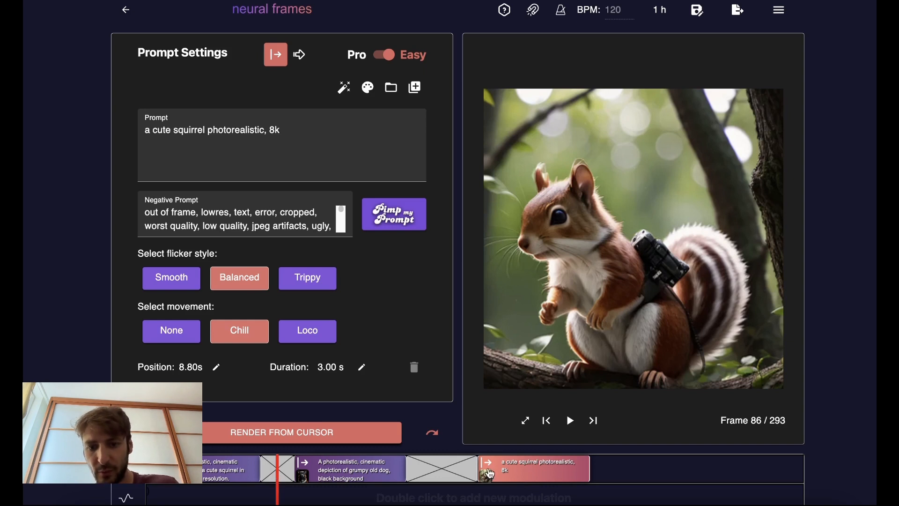
click(563, 416)
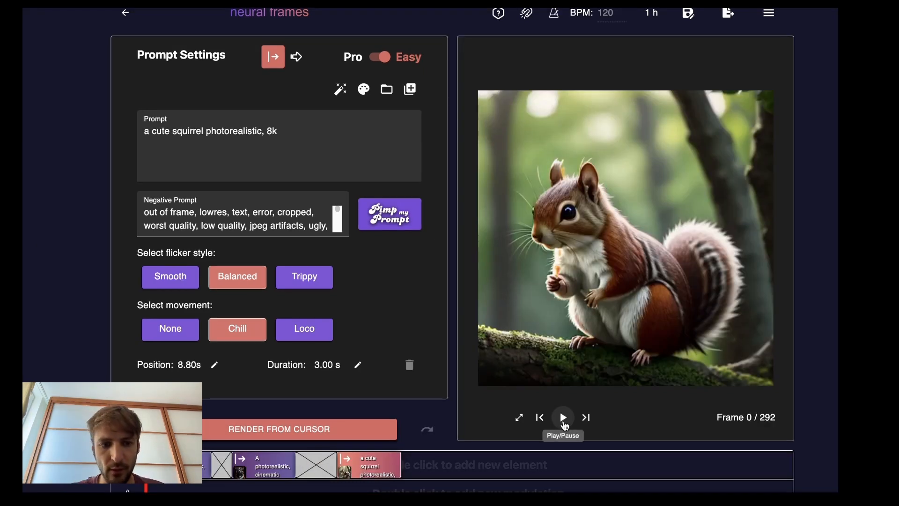
Preview the cuts and move the playback position to about 3 seconds on the timeline.
click(562, 416)
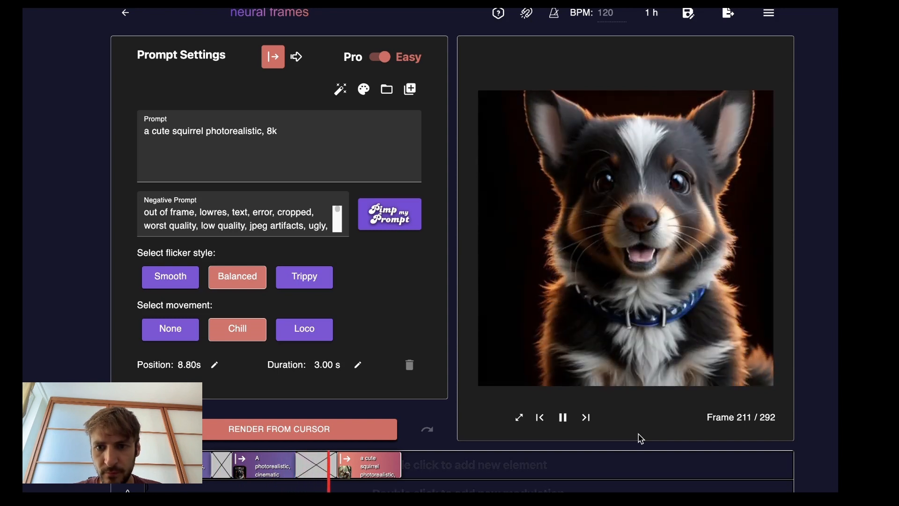
click(562, 416)
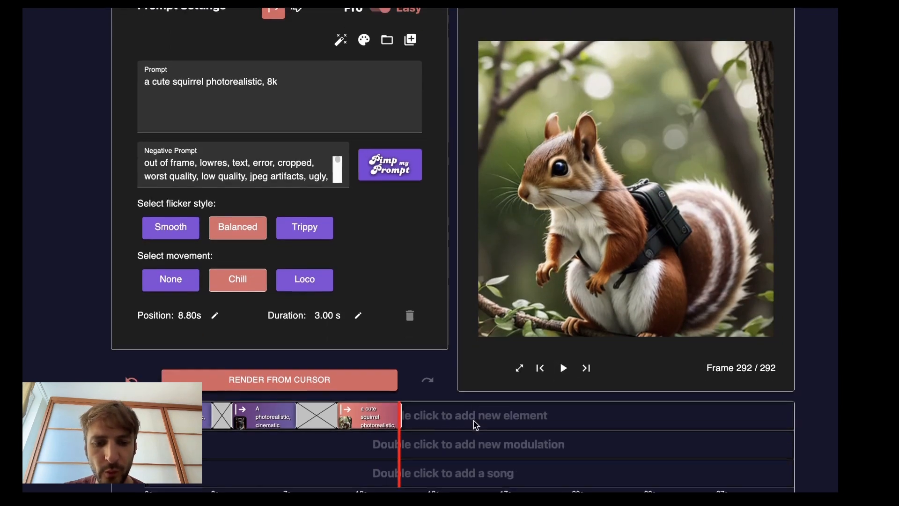
scroll(down, 3)
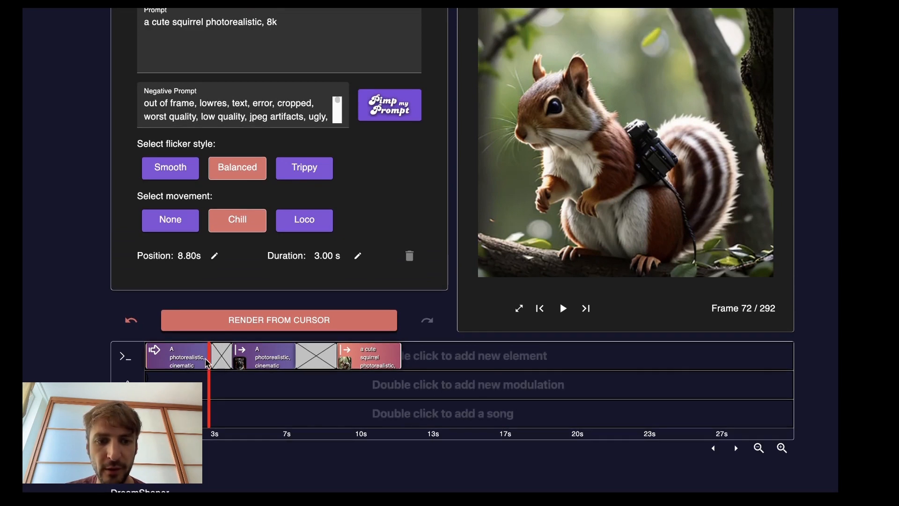
click(178, 356)
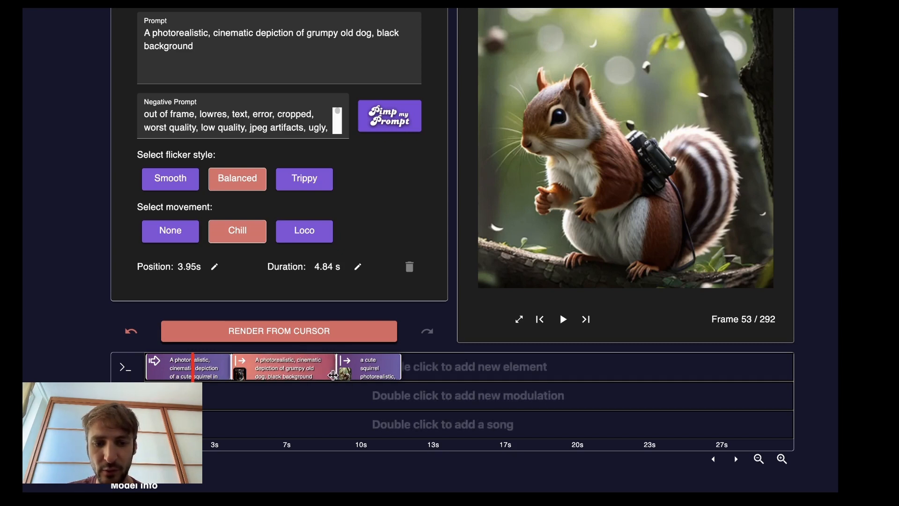
Select the opening squirrel box and play the edited video from the start.
click(186, 366)
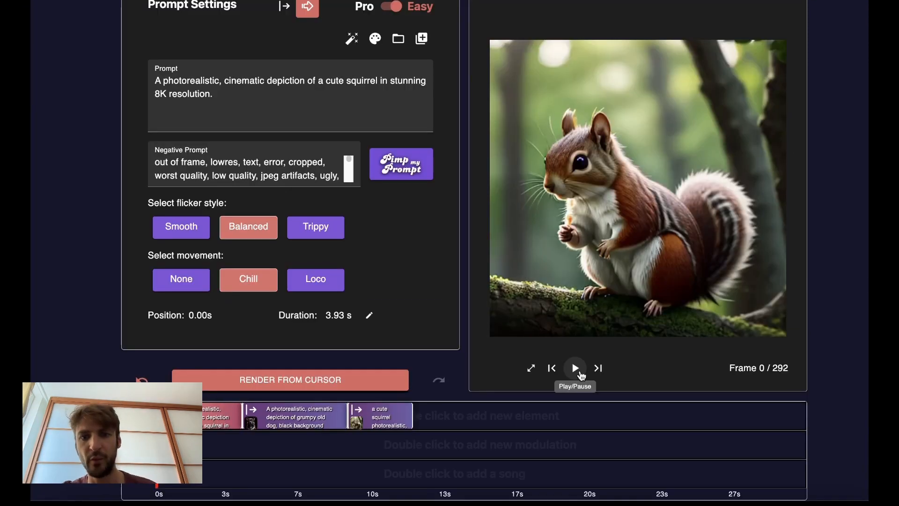
click(574, 367)
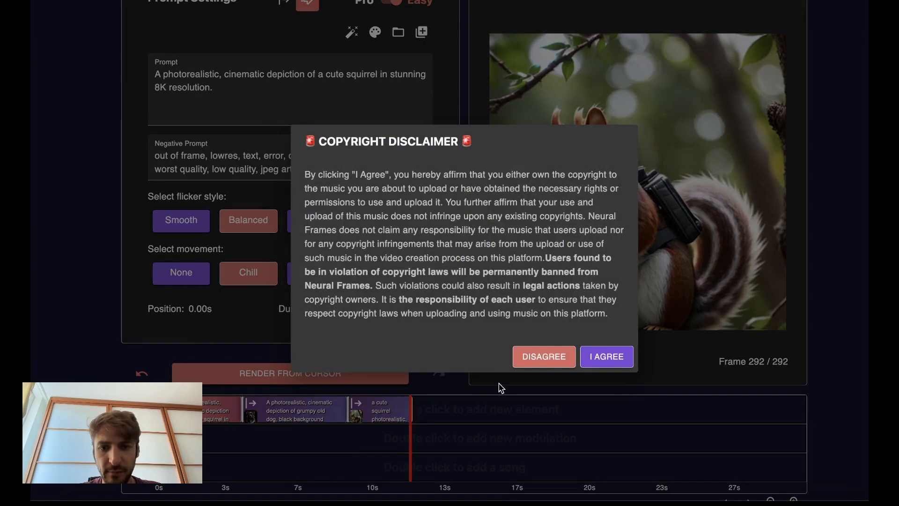
Accept the copyright terms and add a snare-driven modulation targeting zoom.
click(605, 355)
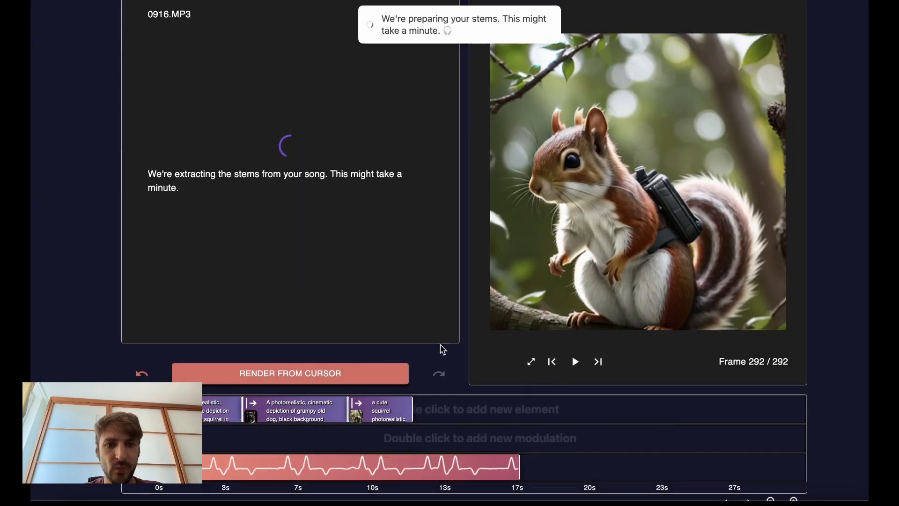
scroll(down, 3)
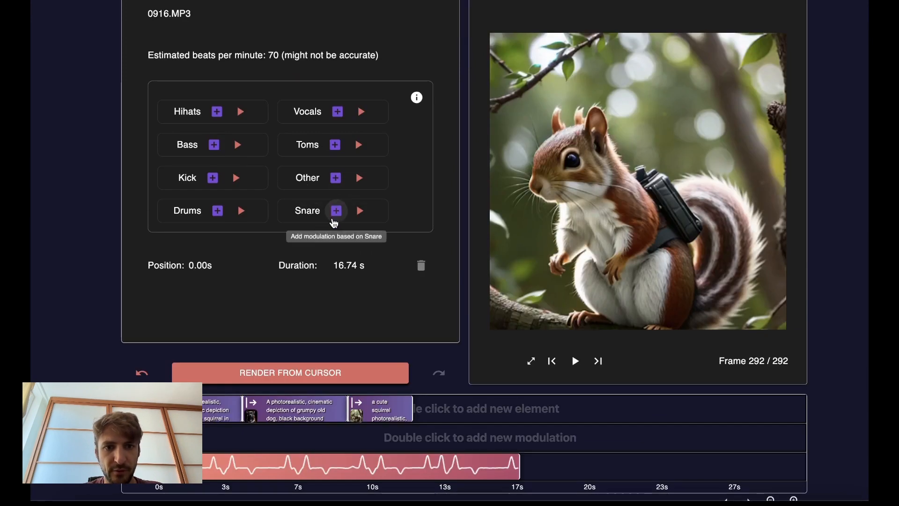
click(336, 210)
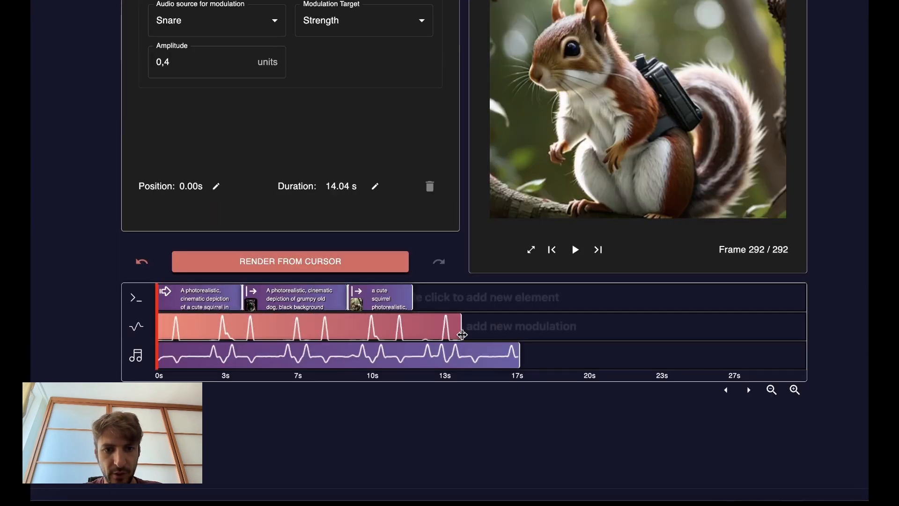
click(362, 172)
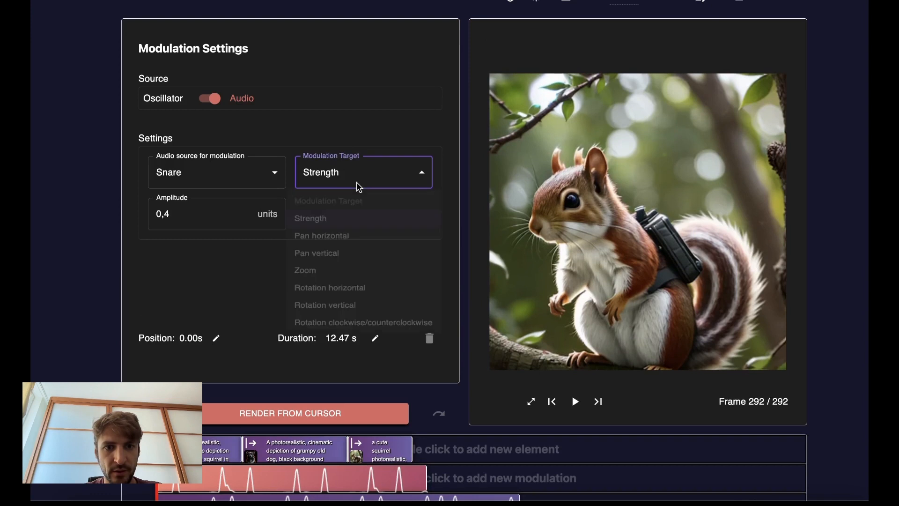
click(305, 270)
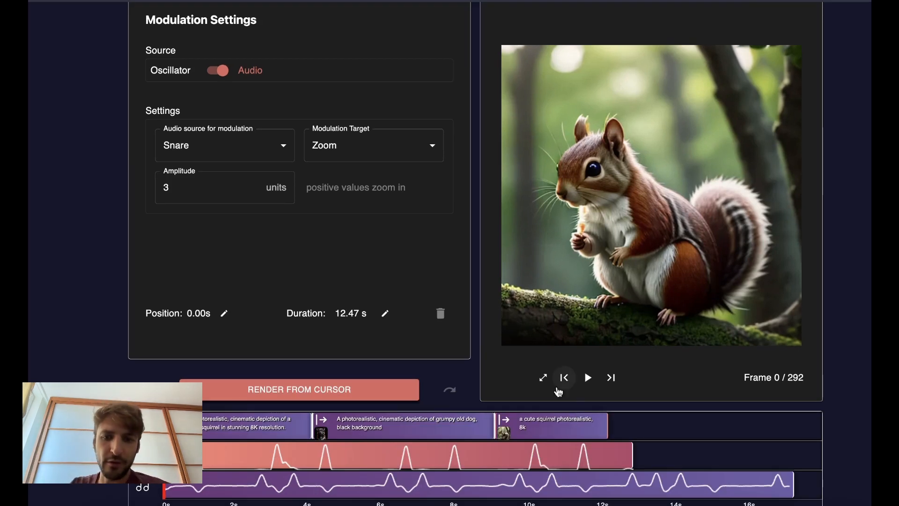
click(587, 378)
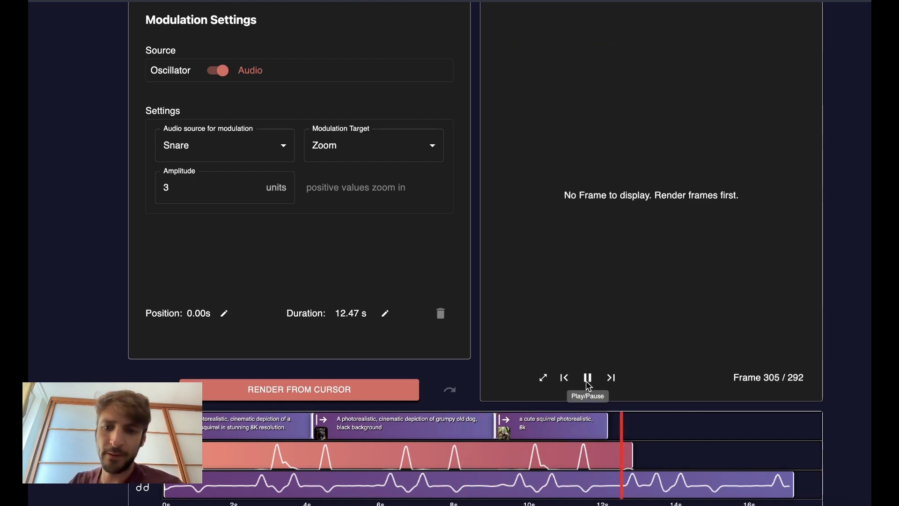
click(586, 377)
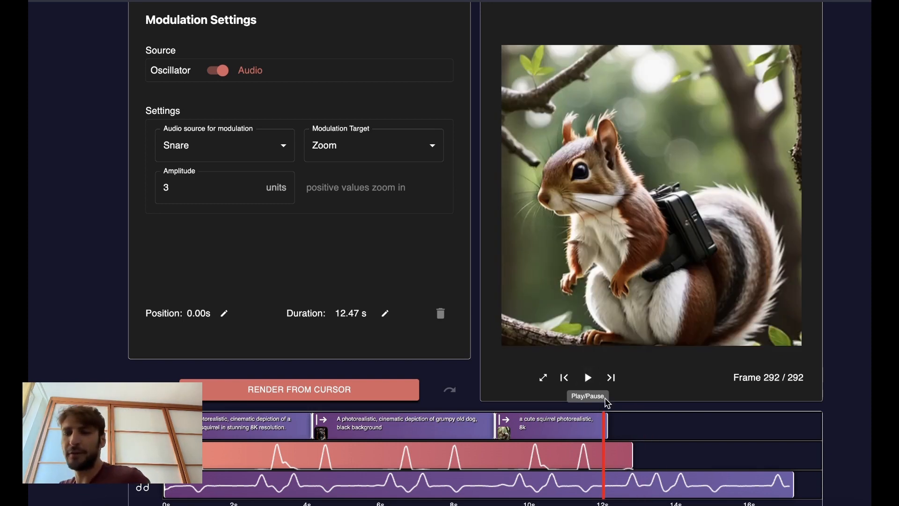